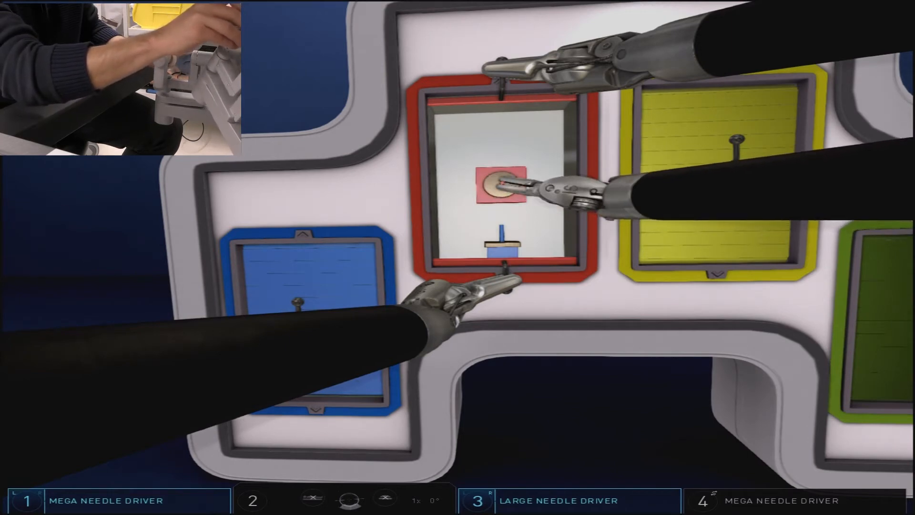
mouse_move(578, 193)
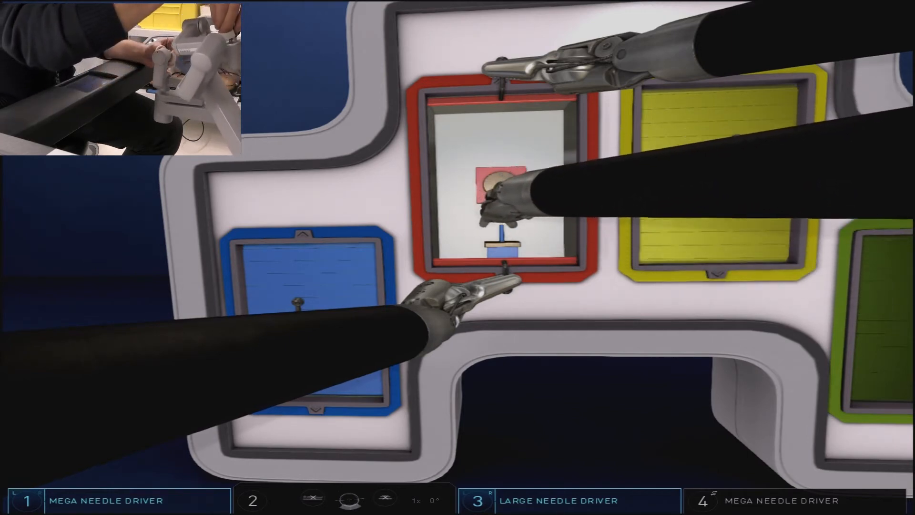